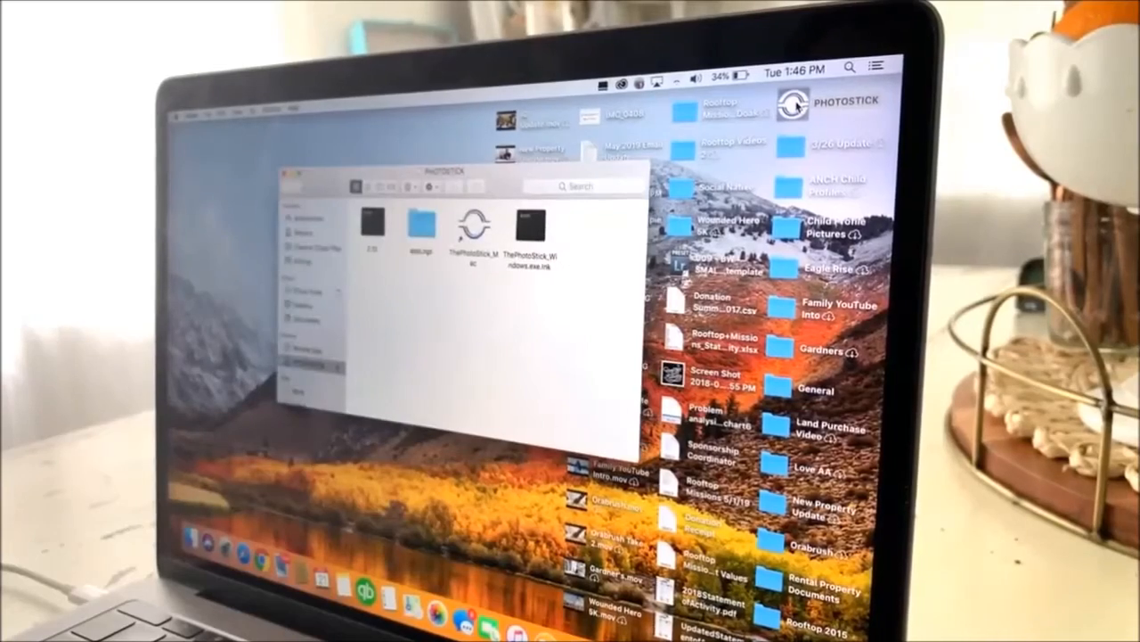
Launch ThePhotoStick_Mac from the PHOTOSTICK drive and hit Go! to scan for photos and videos
click(468, 227)
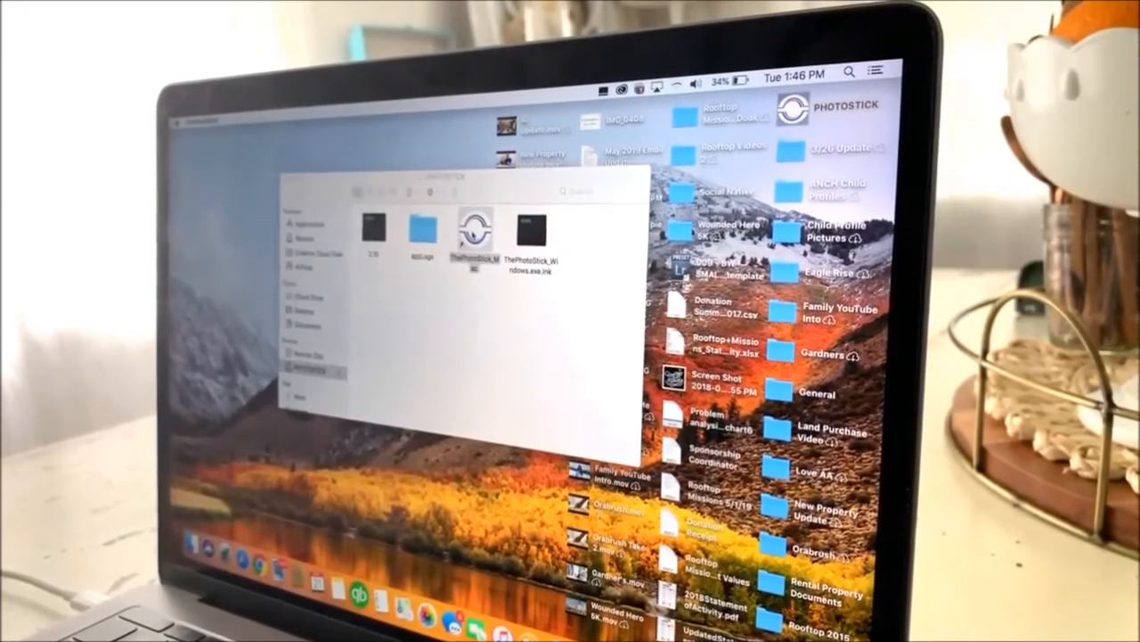
double_click(472, 232)
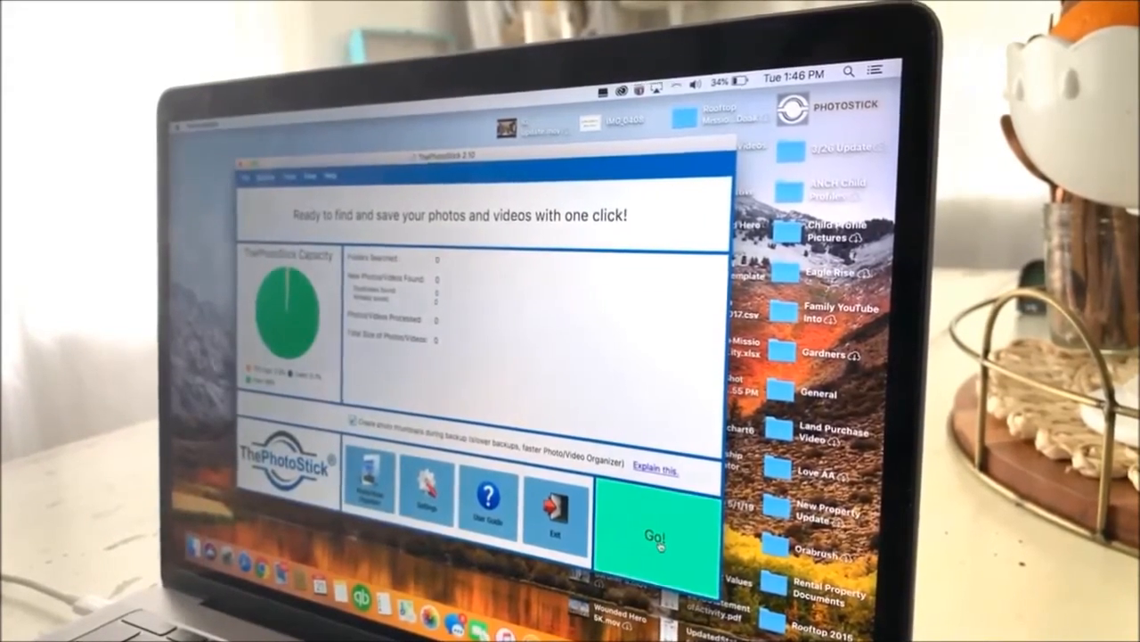
click(657, 538)
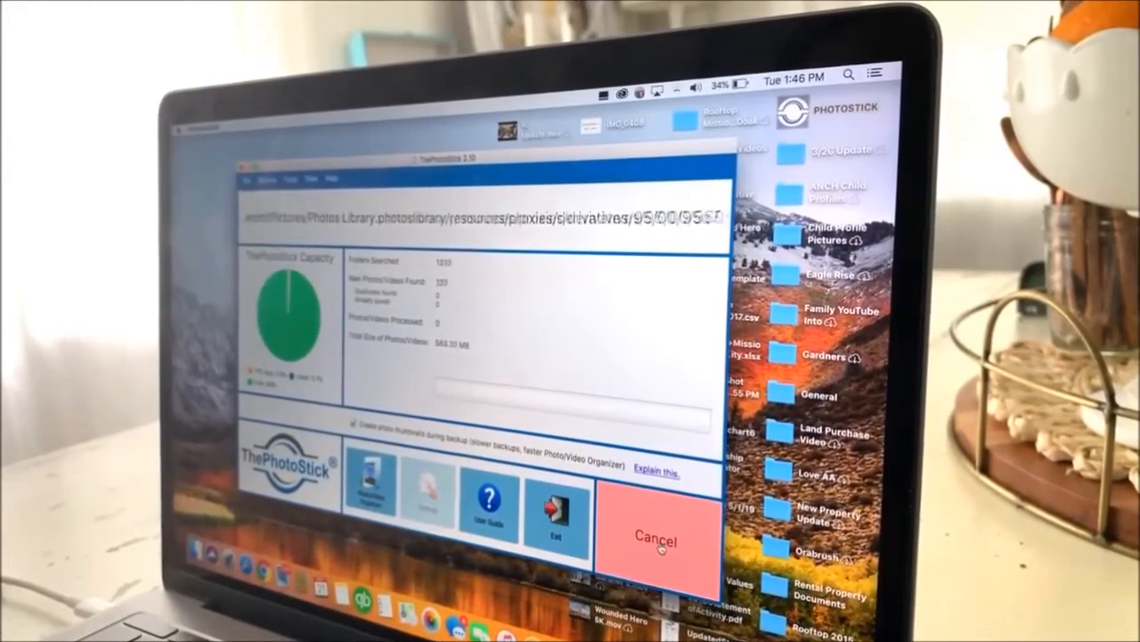